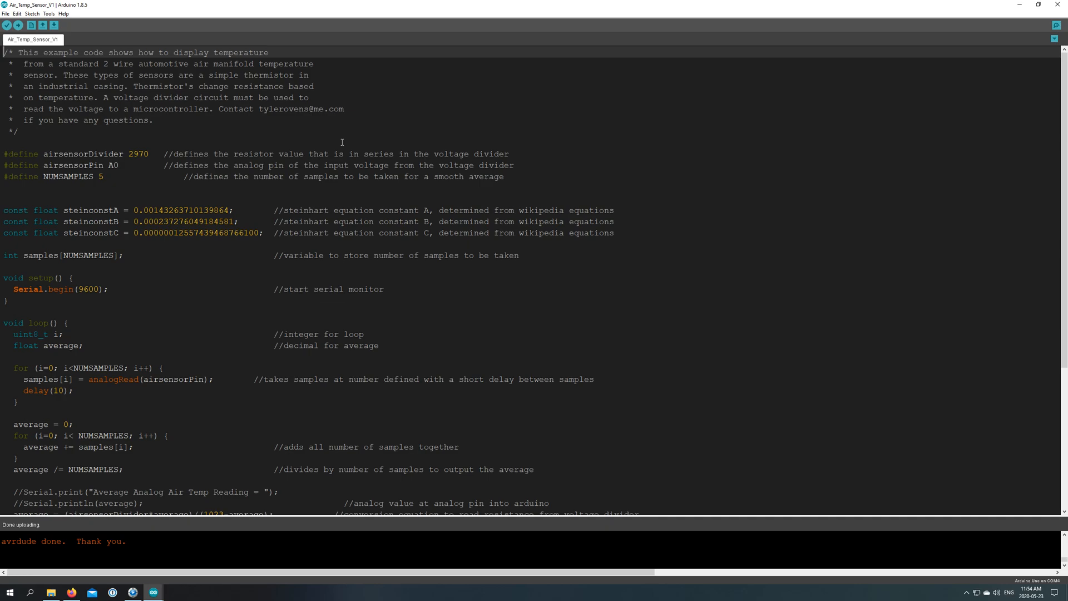
{"action": "mouse_move", "coordinate": [335, 177]}
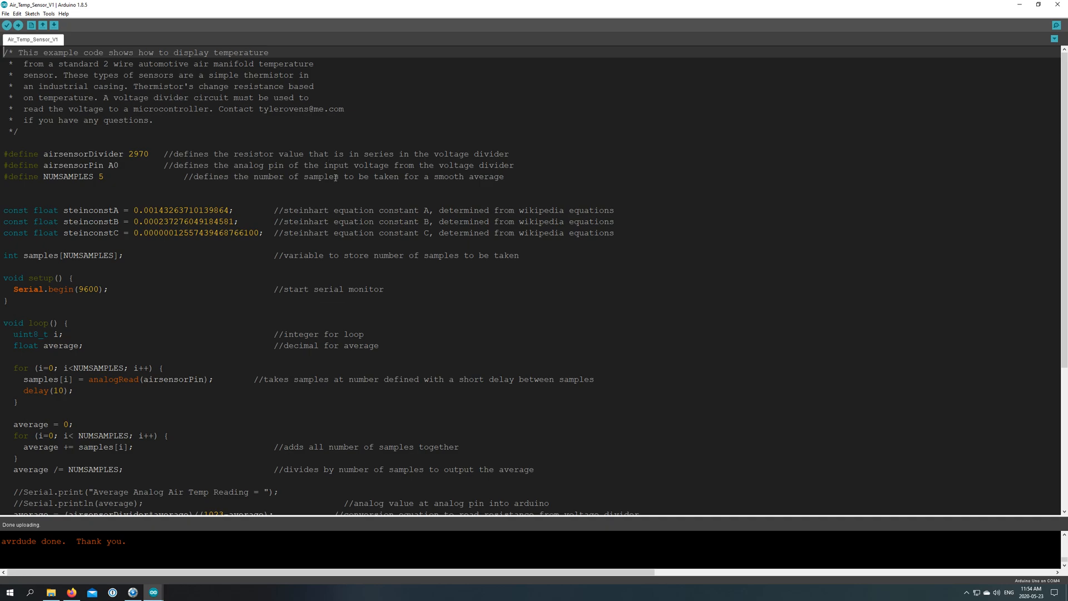
{"action": "left_click", "coordinate": [1057, 26]}
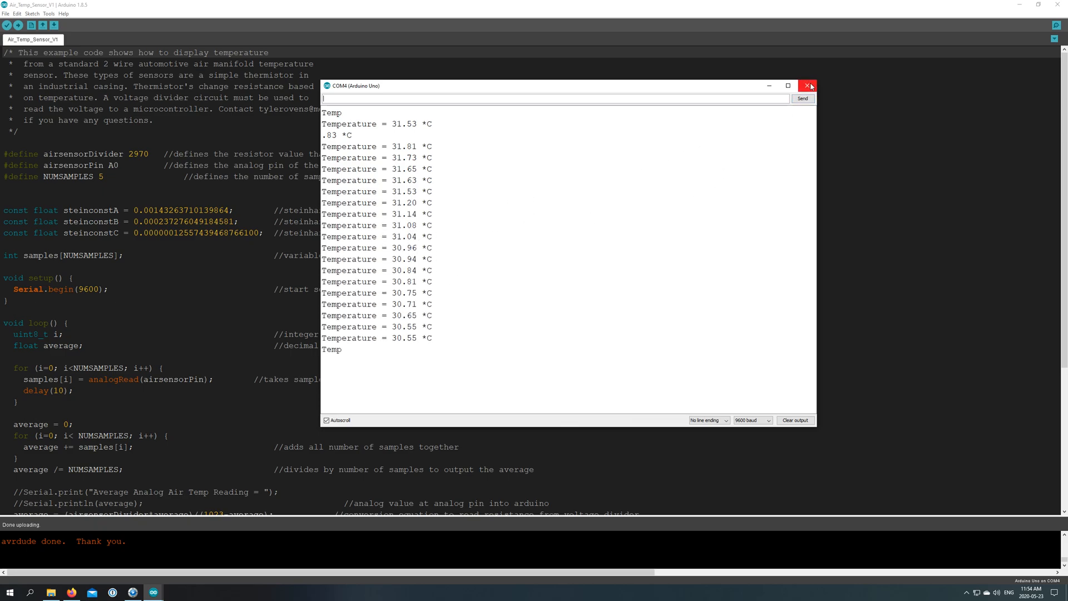
{"action": "left_click", "coordinate": [809, 86]}
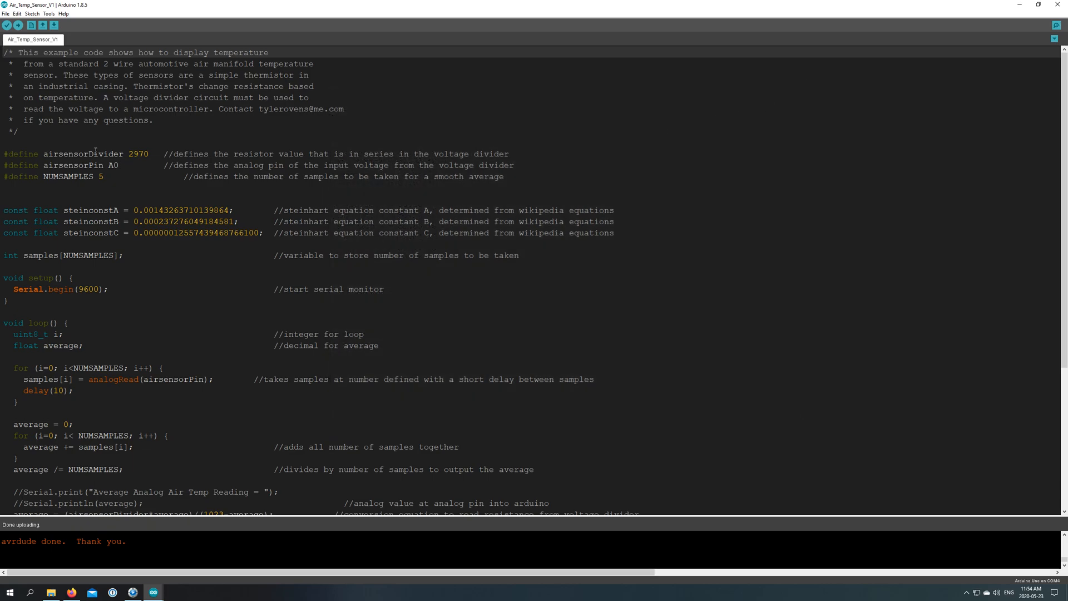
{"action": "scroll", "scroll_direction": "down", "scroll_amount": 3}
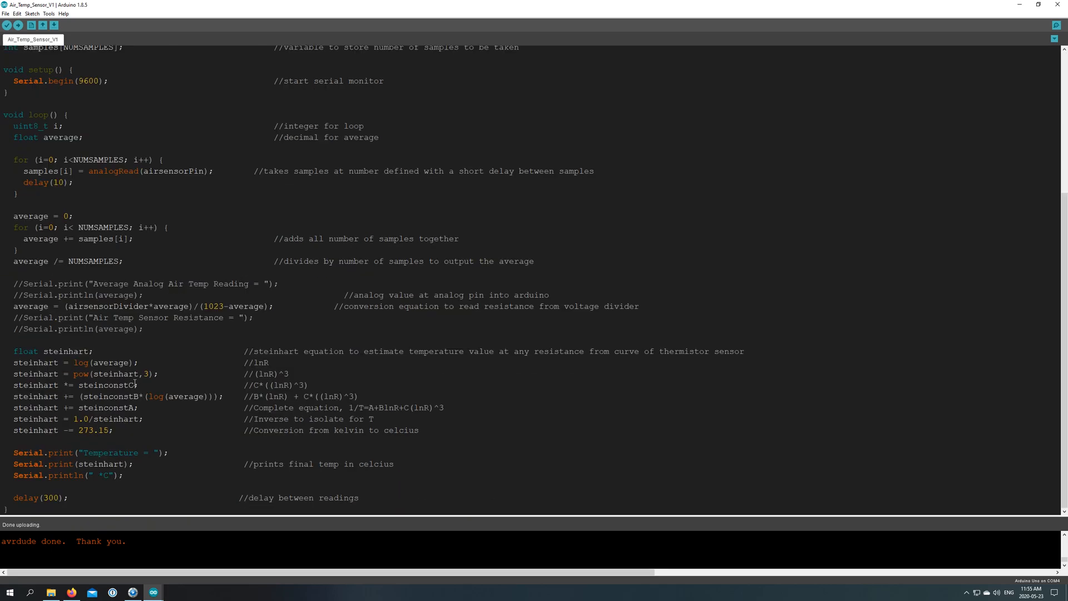
{"action": "scroll", "scroll_direction": "up", "scroll_amount": 3}
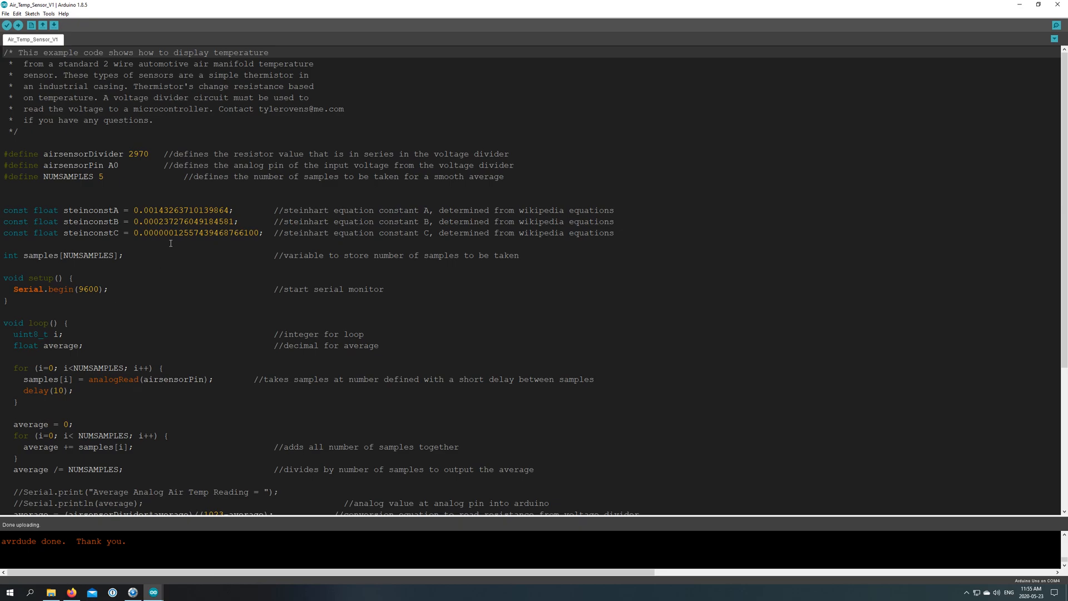
{"action": "mouse_move", "coordinate": [207, 200]}
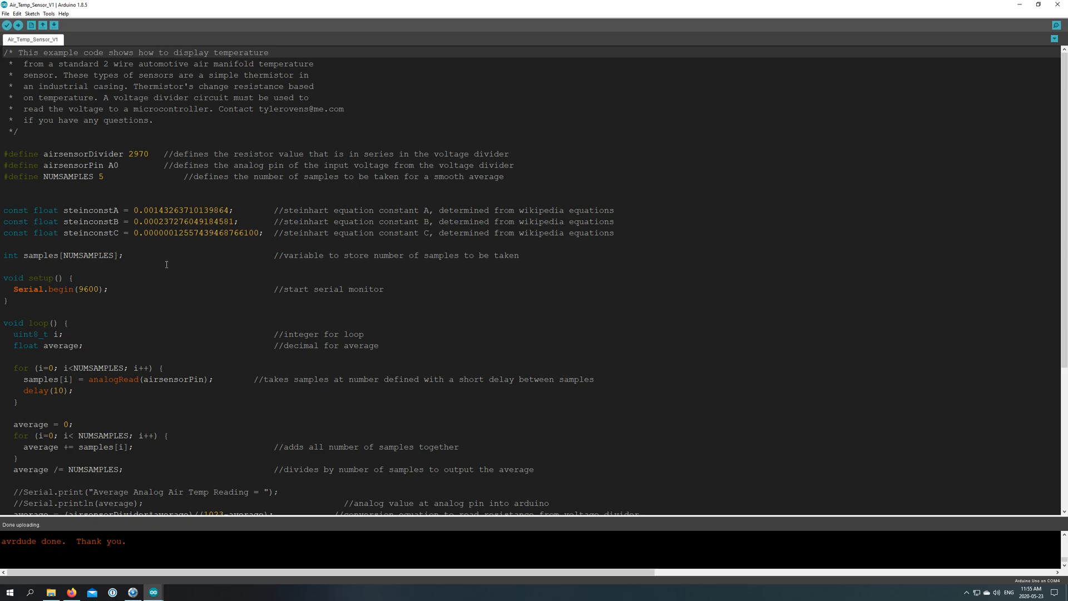
{"action": "mouse_move", "coordinate": [143, 231]}
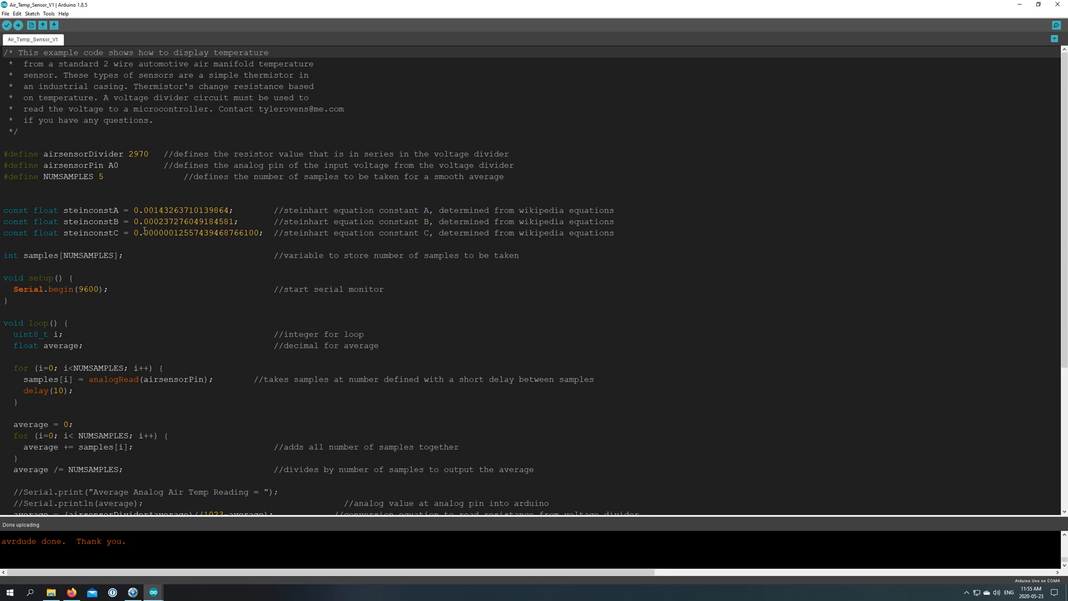
{"action": "mouse_move", "coordinate": [111, 207]}
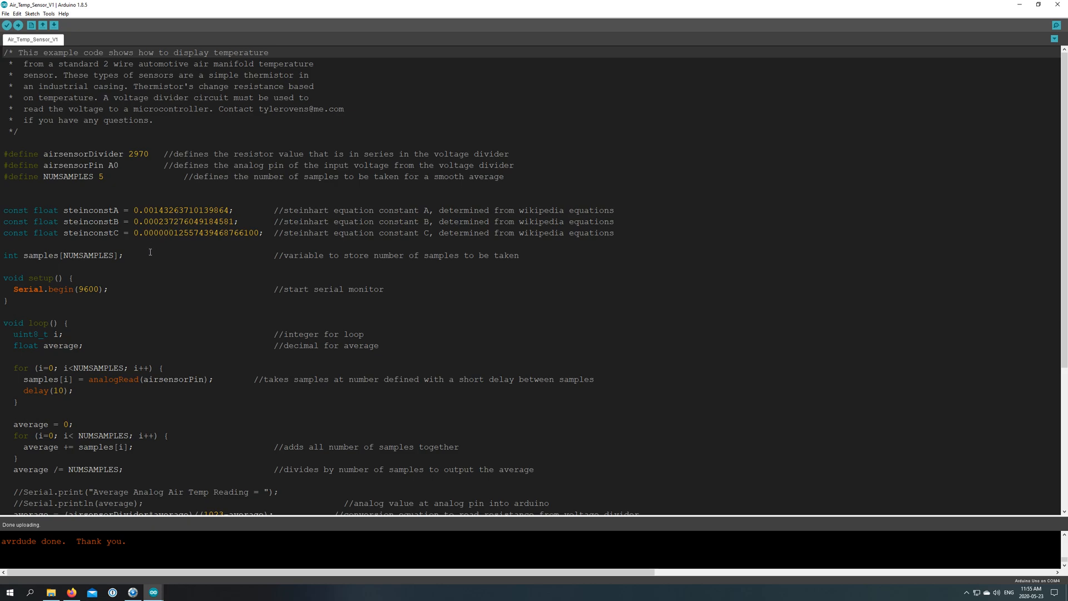
{"action": "scroll", "scroll_direction": "down", "scroll_amount": 3}
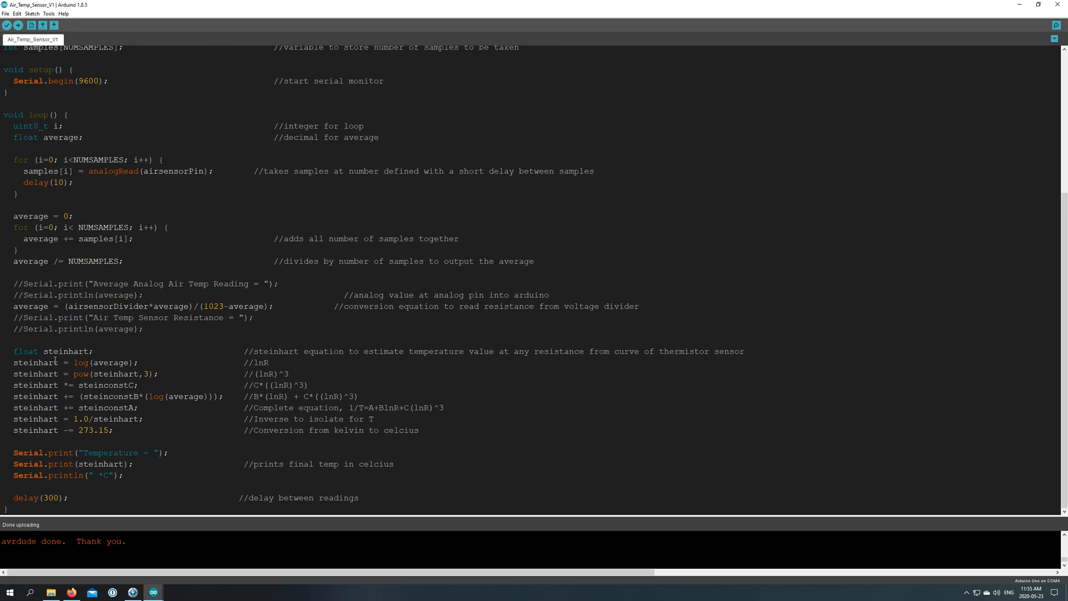
{"action": "mouse_move", "coordinate": [96, 449]}
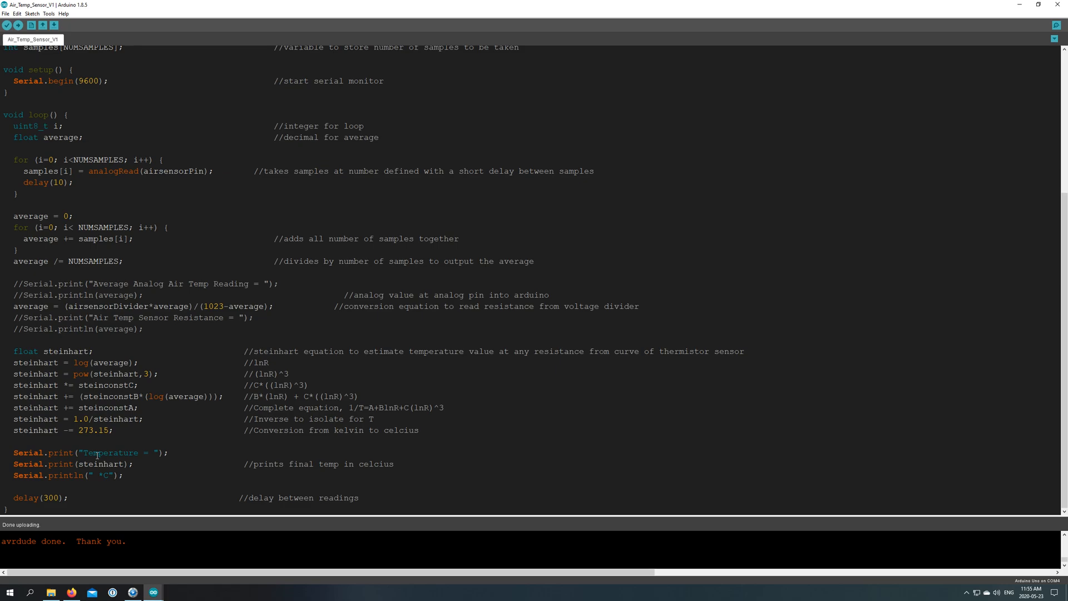
{"action": "scroll", "scroll_direction": "up", "scroll_amount": 3}
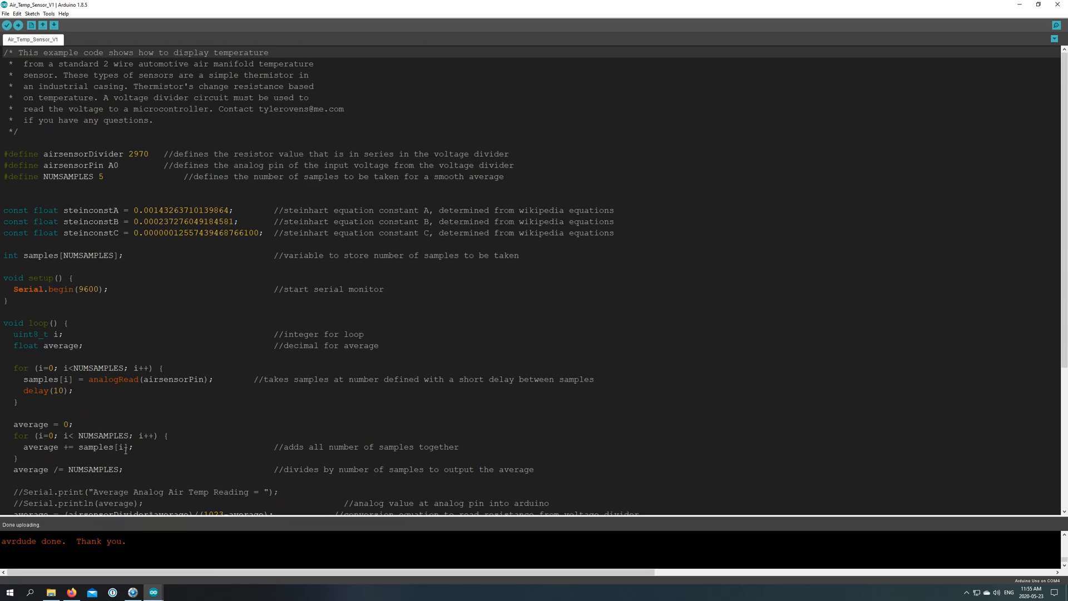
{"action": "scroll", "scroll_direction": "down", "scroll_amount": 3}
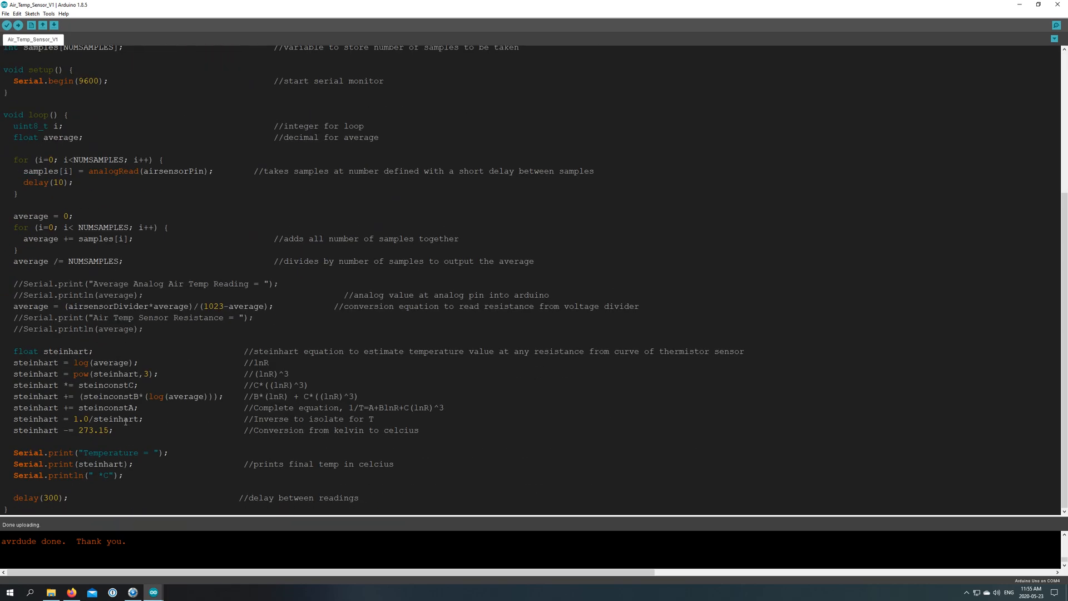
{"action": "scroll", "scroll_direction": "up", "scroll_amount": 3}
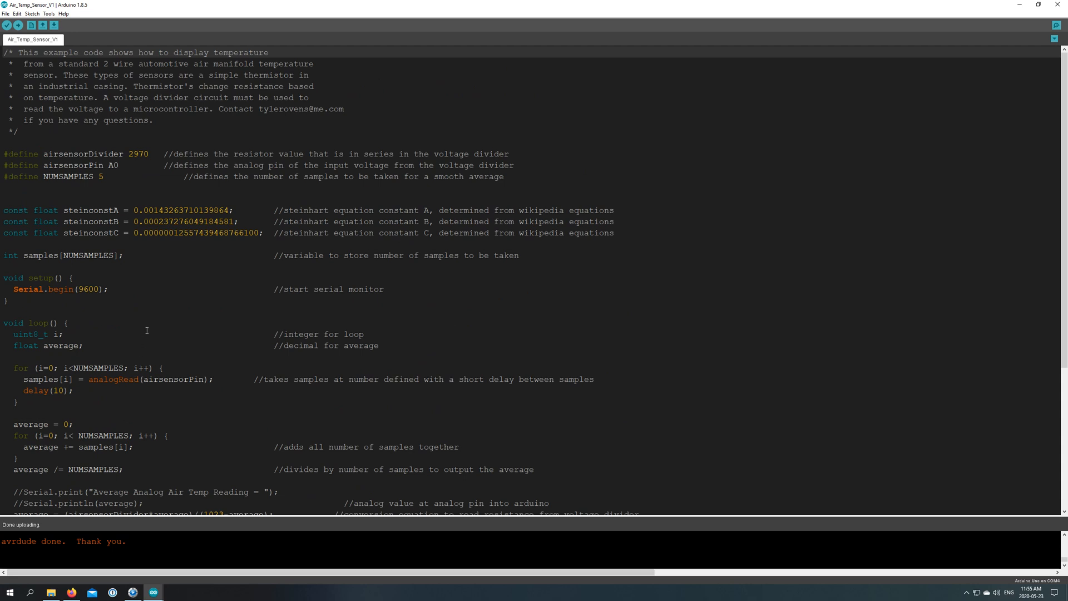